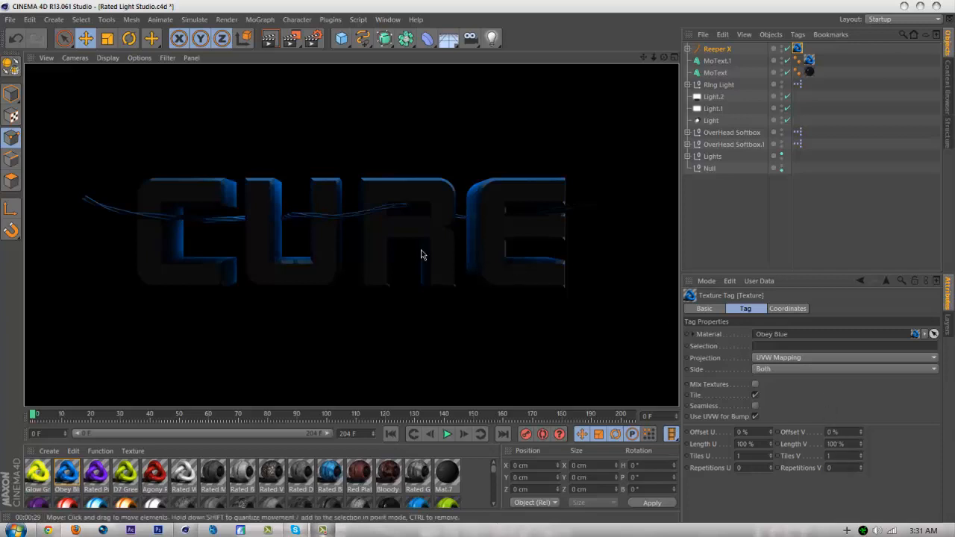
mouse_move(256, 222)
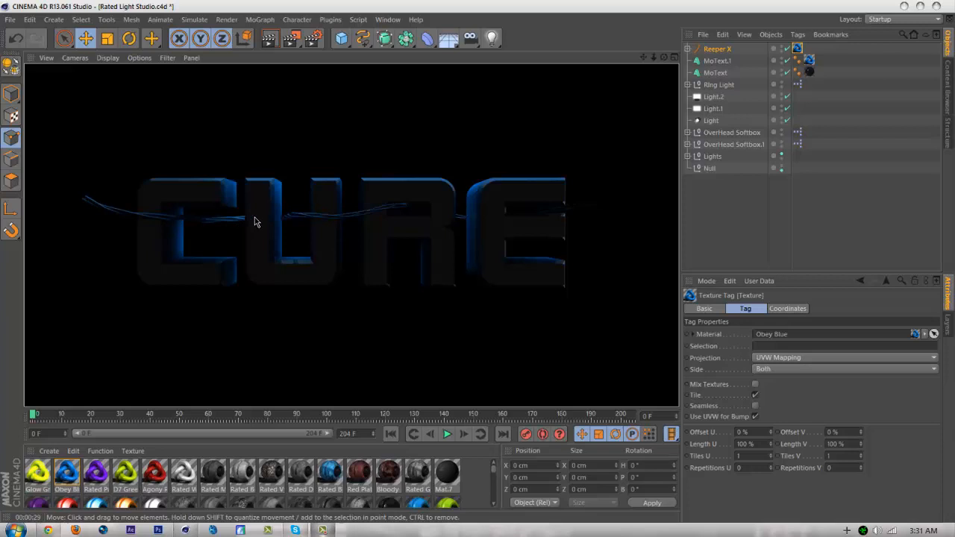
mouse_move(209, 224)
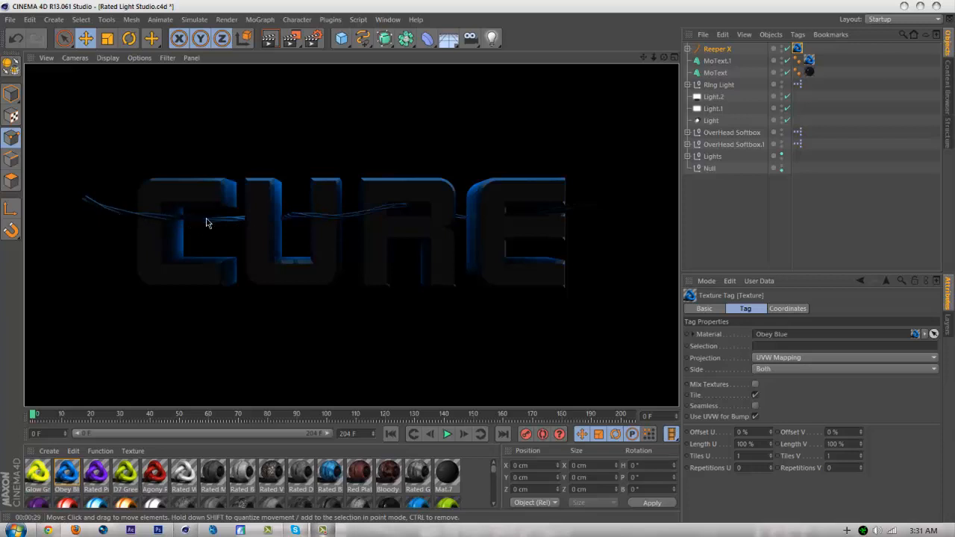
mouse_move(328, 231)
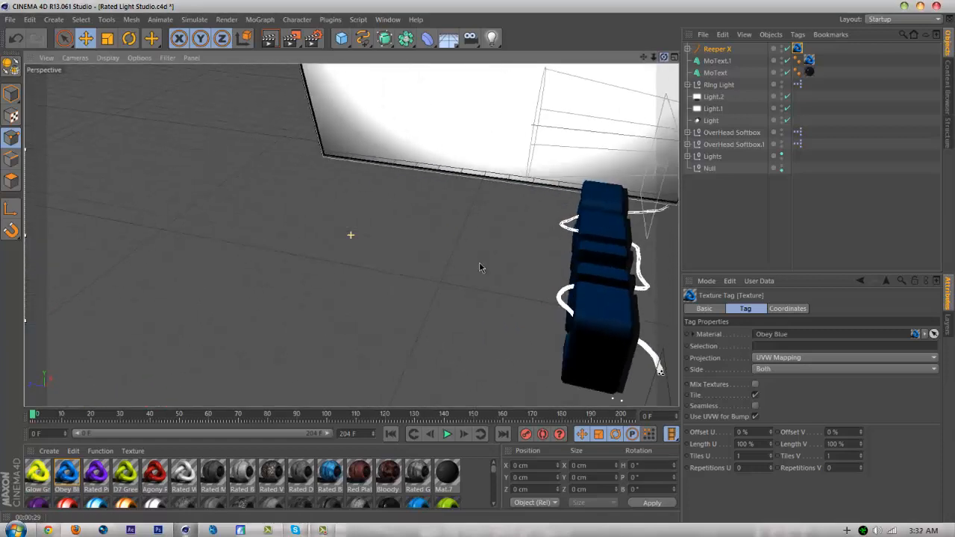
Step: Add a MoText object reading 'Cure' and raise its extrusion depth
left_click_drag(480, 268, 465, 314)
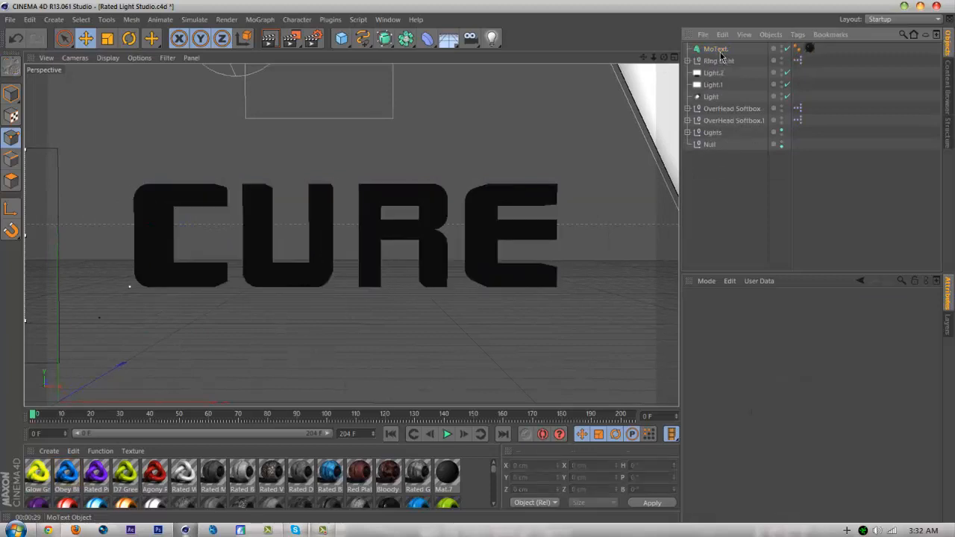
left_click(260, 19)
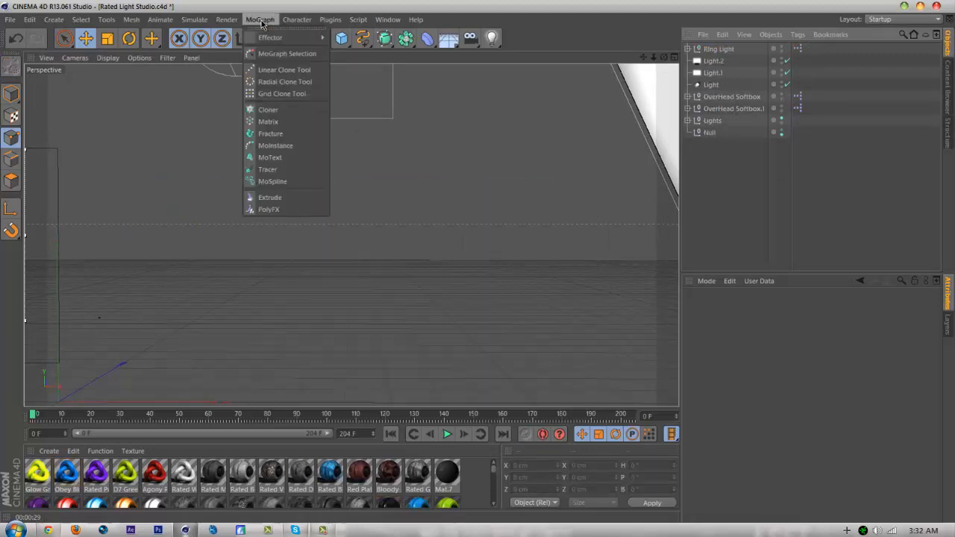
left_click(269, 158)
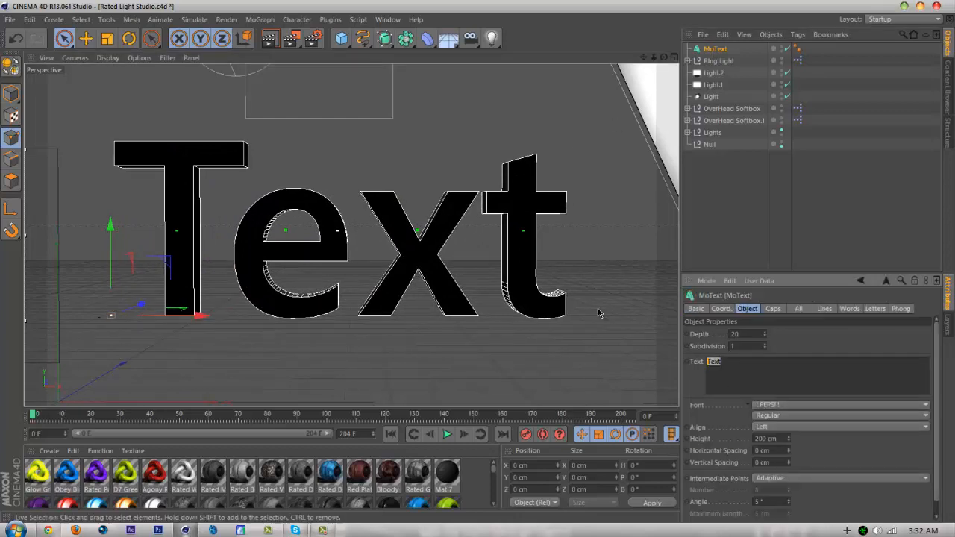
type("Cure")
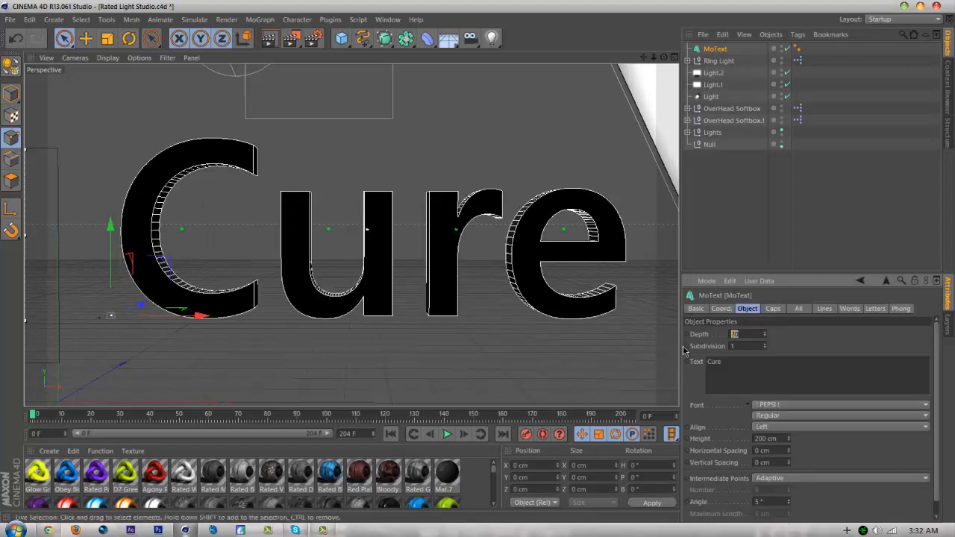
type("80")
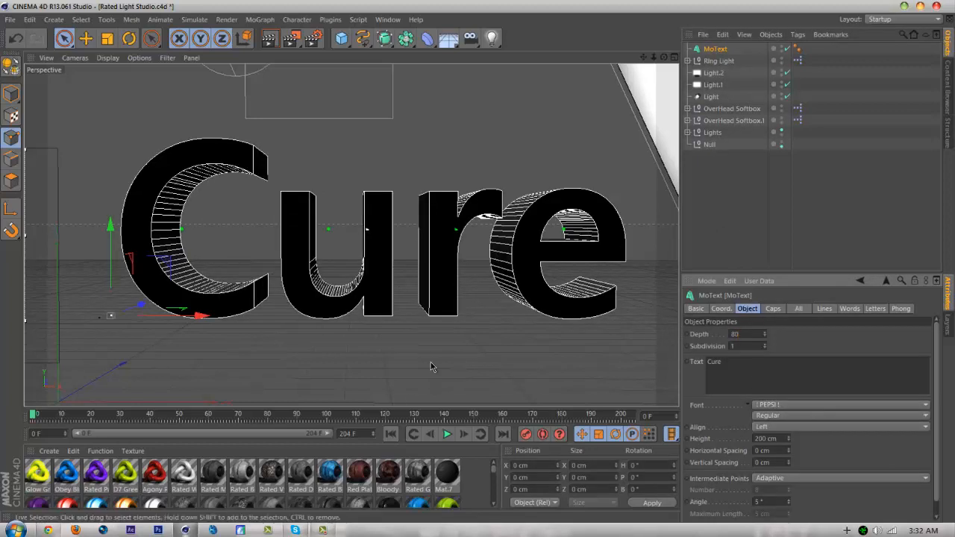
left_click(745, 334)
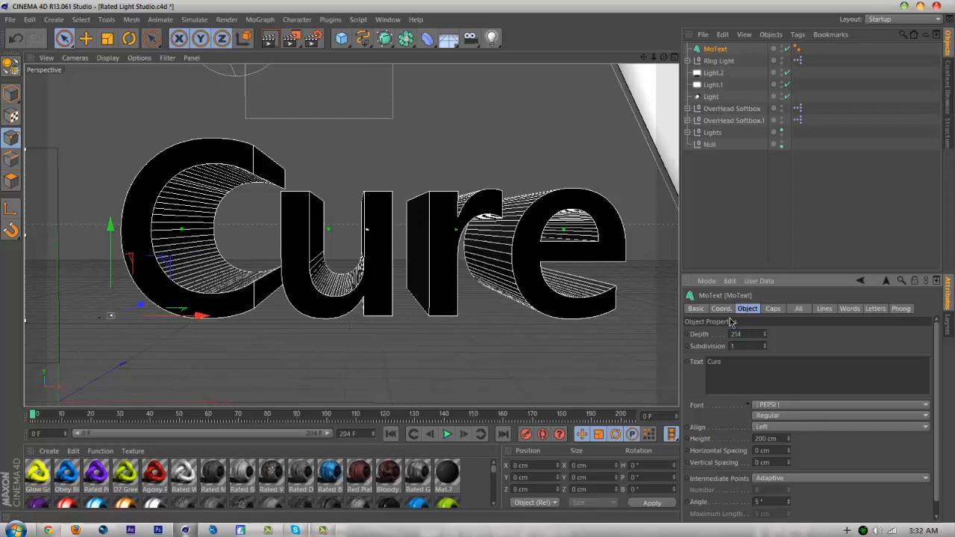
left_click(746, 334)
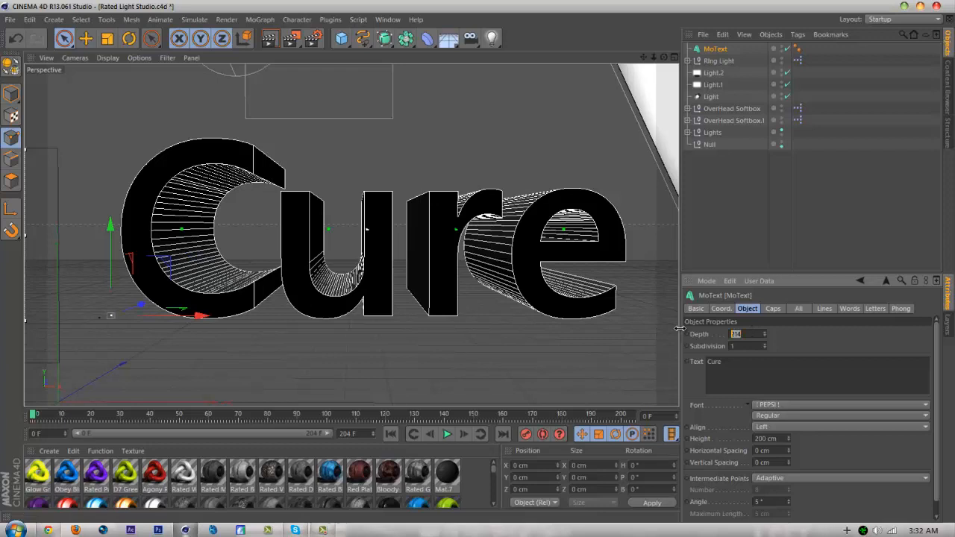
Step: Set depth to 80 and switch the font to Alien Encounters Solid
type("80")
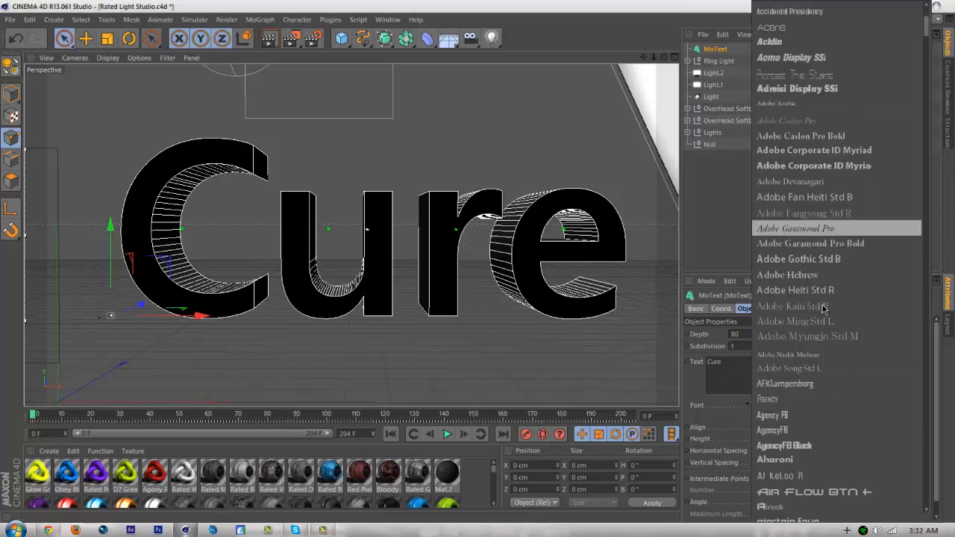
scroll("down", 3)
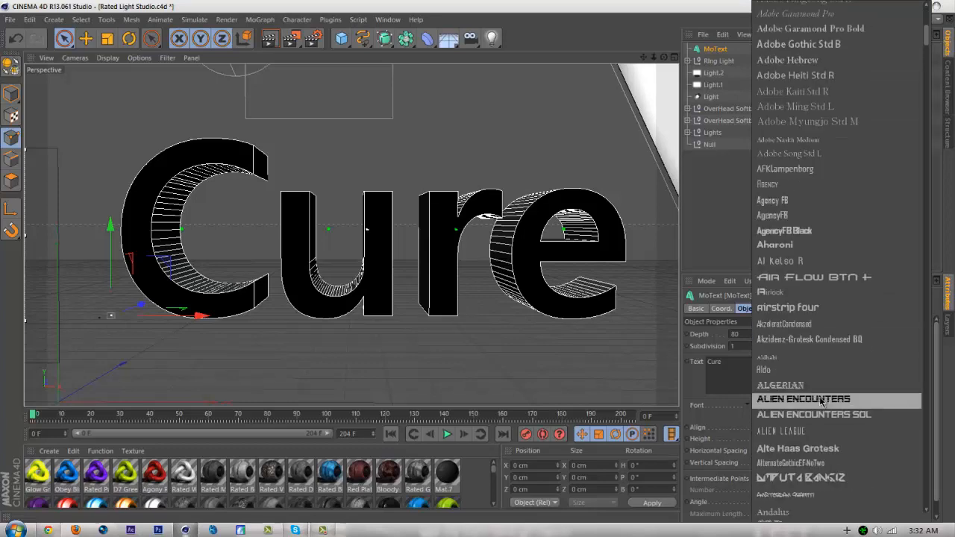
left_click(803, 399)
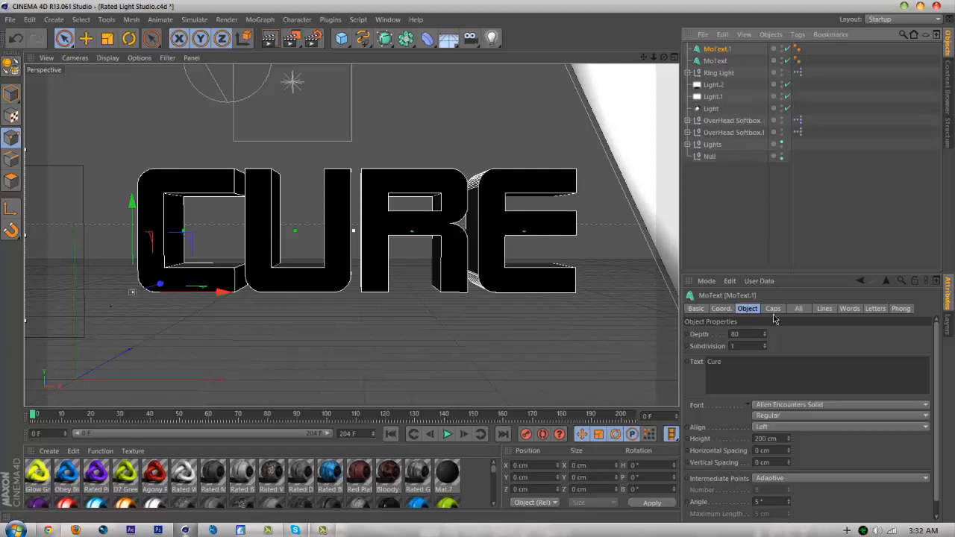
Step: Set start and end caps to plain Cap, test-render and dismiss the missing-texture warning
left_click(773, 307)
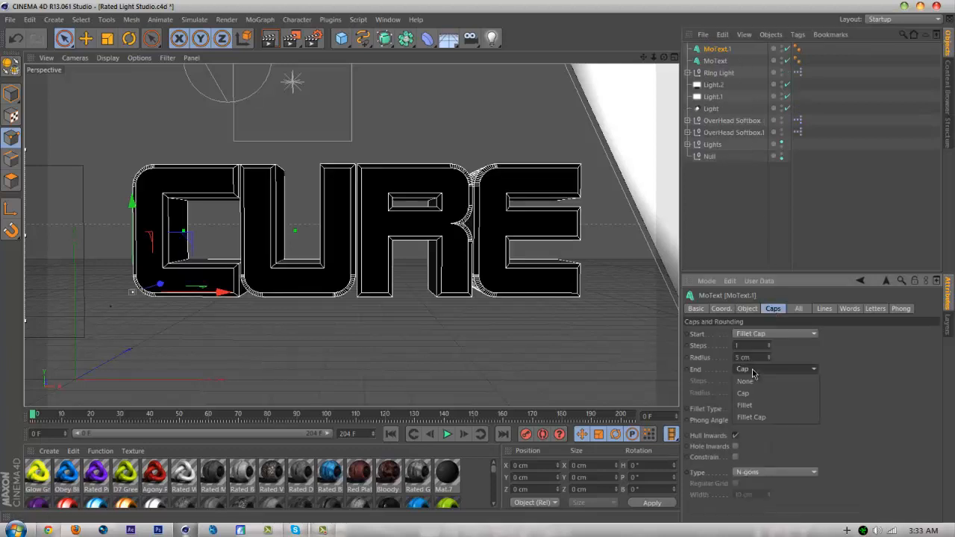
left_click(750, 418)
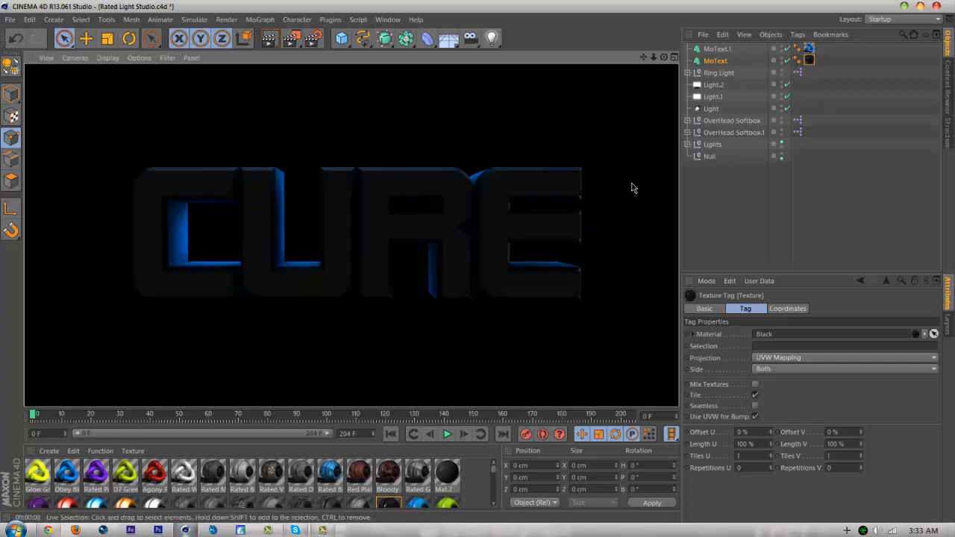
left_click(714, 60)
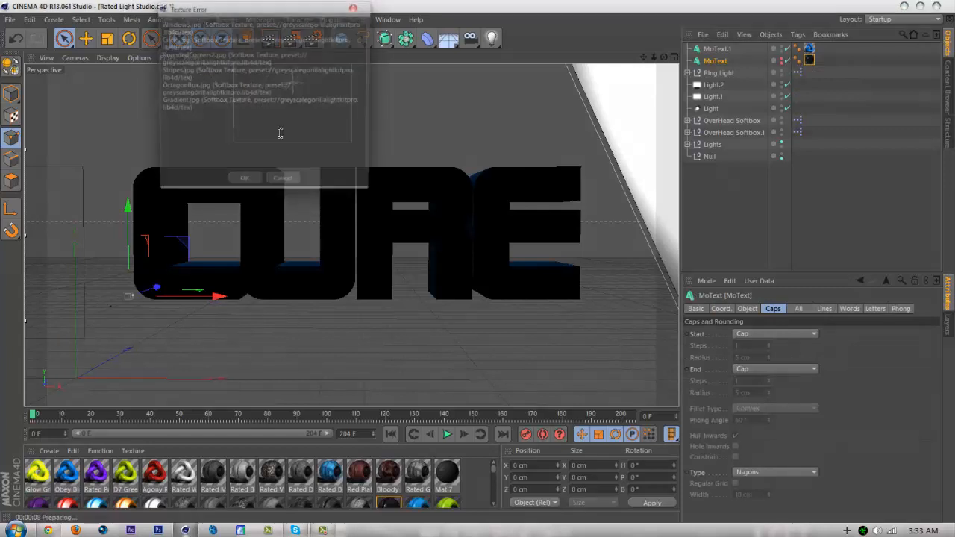
left_click(245, 178)
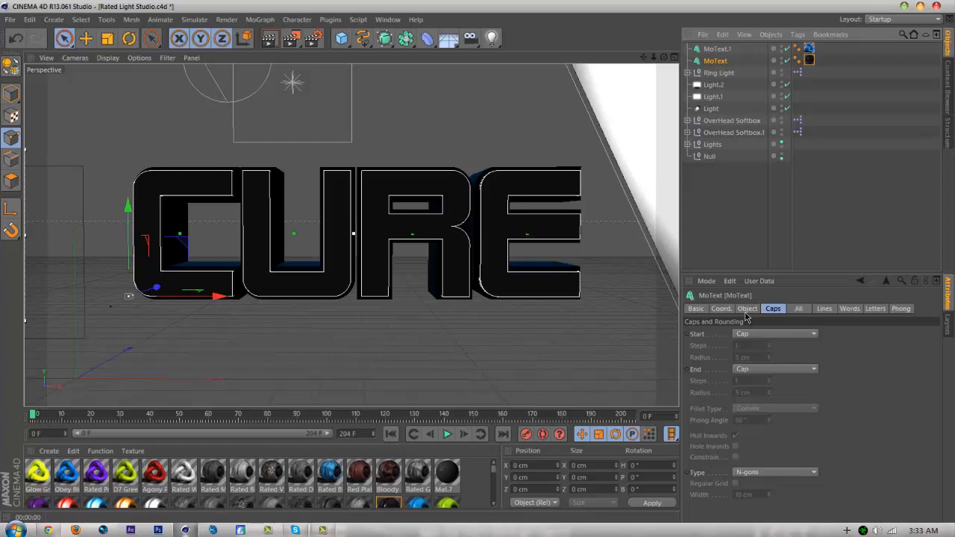
left_click(746, 307)
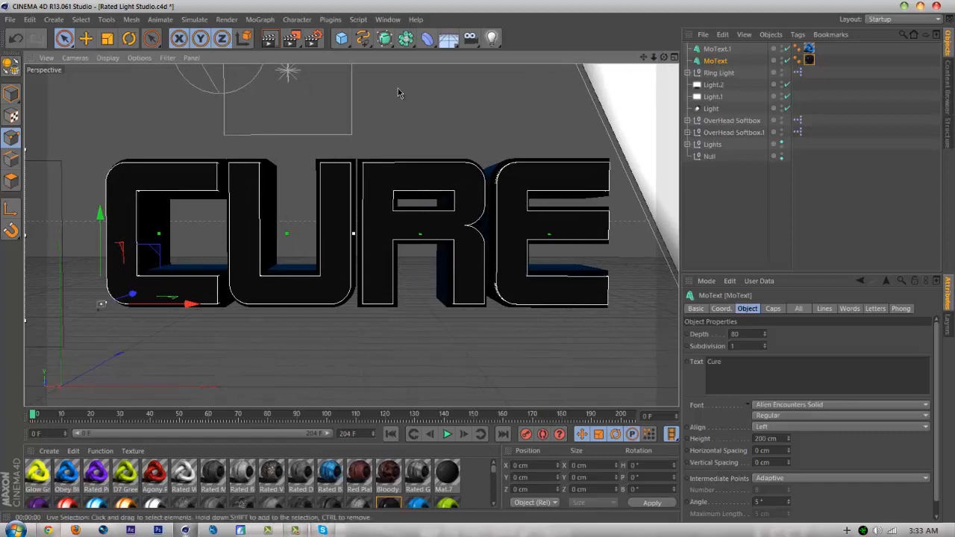
mouse_move(350, 83)
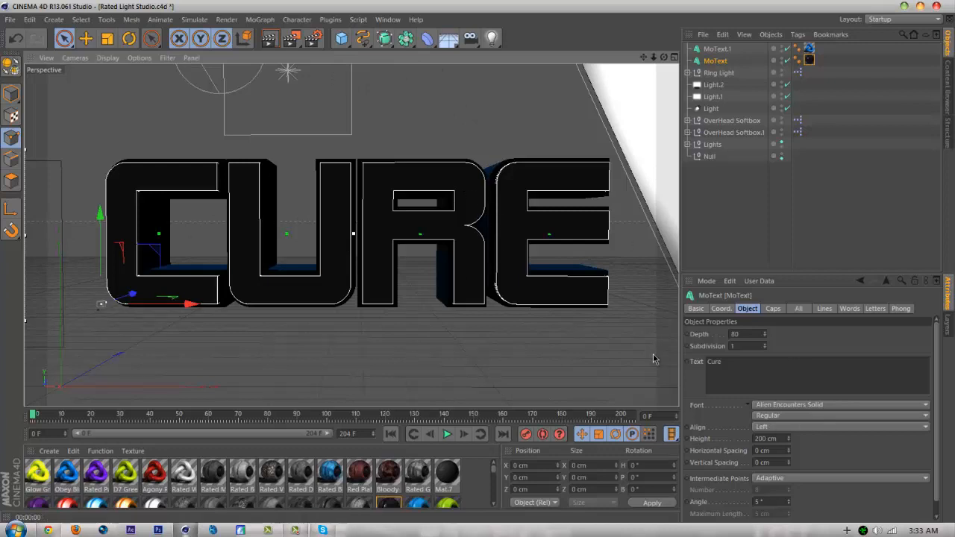
mouse_move(173, 257)
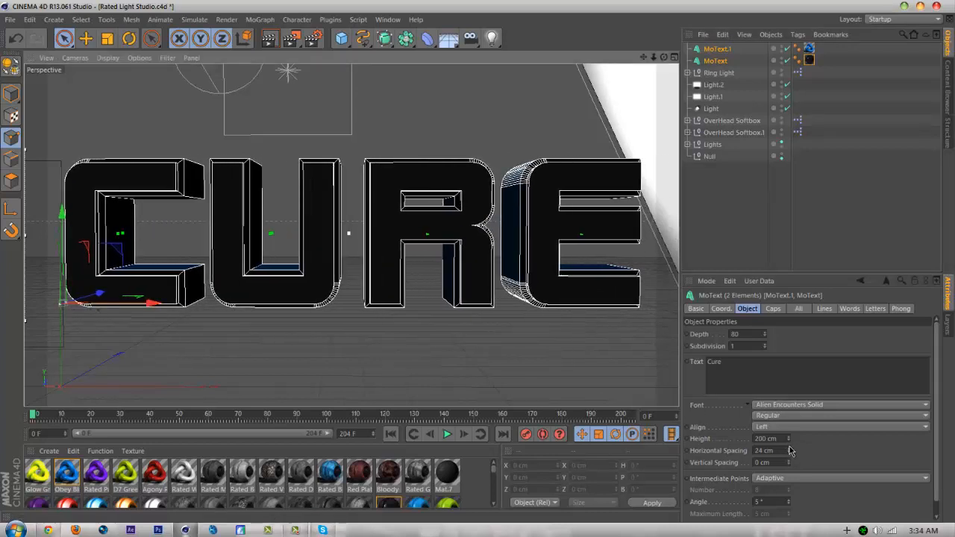
Step: Raise the letters' horizontal spacing to 28 cm
left_click(768, 451)
type("26")
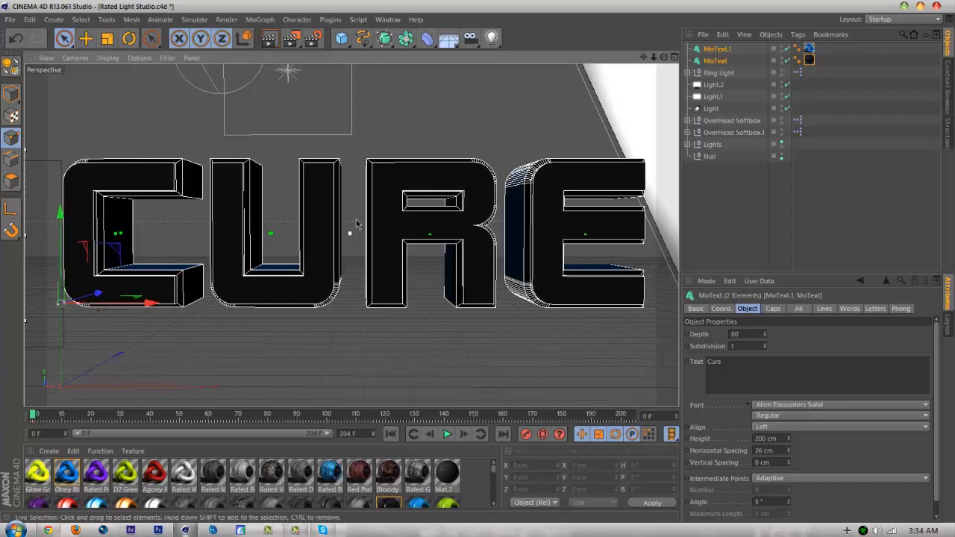
mouse_move(674, 61)
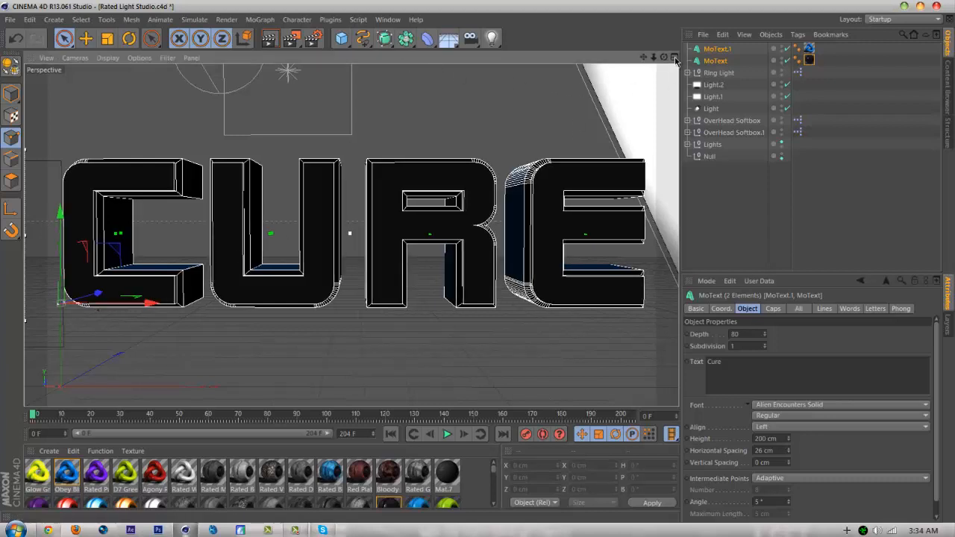
left_click(673, 57)
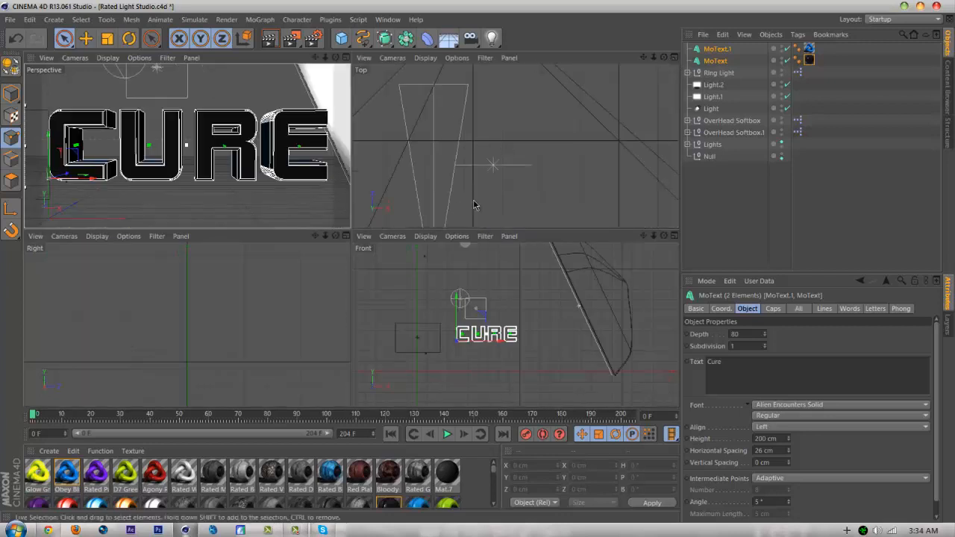
mouse_move(615, 77)
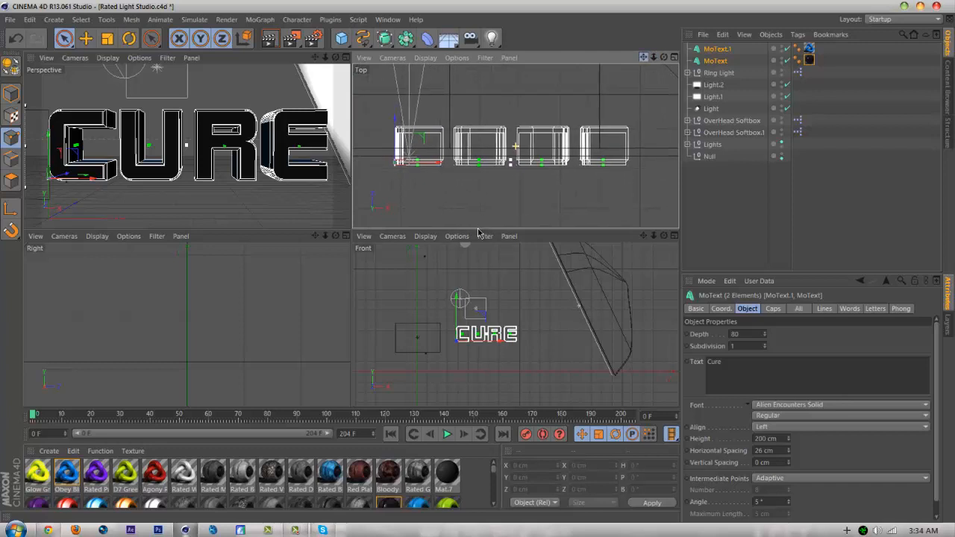
Step: Activate the Freehand spline tool to draw across the CURE letters
left_click(362, 39)
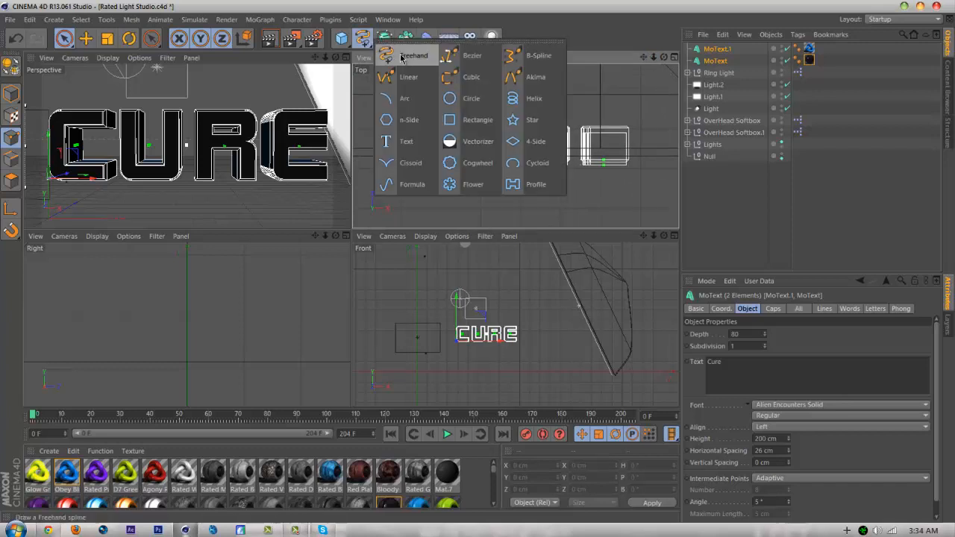
left_click(415, 55)
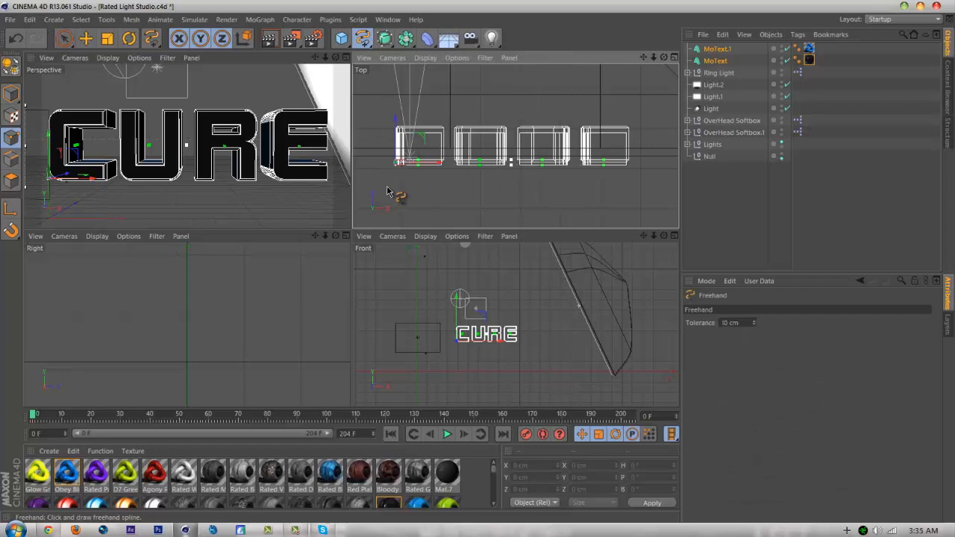
mouse_move(389, 177)
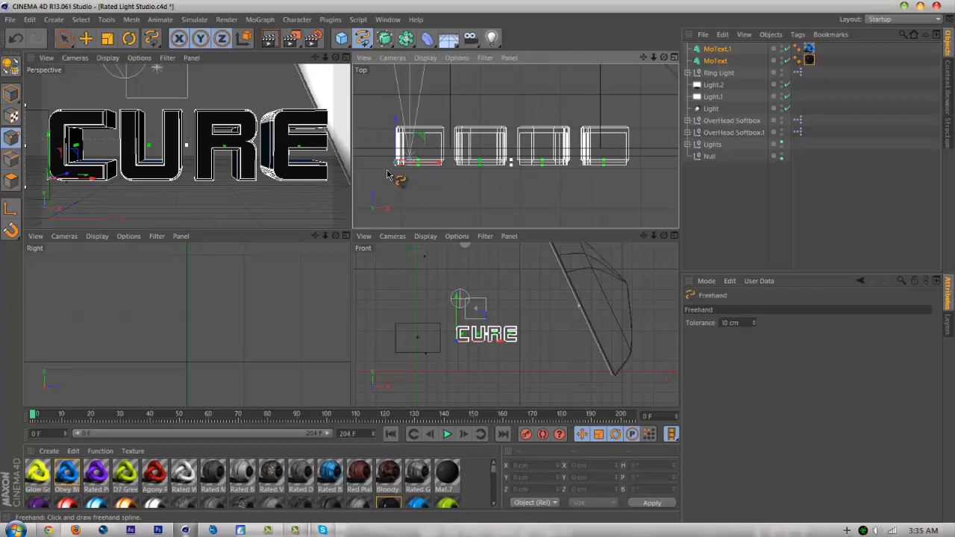
mouse_move(387, 170)
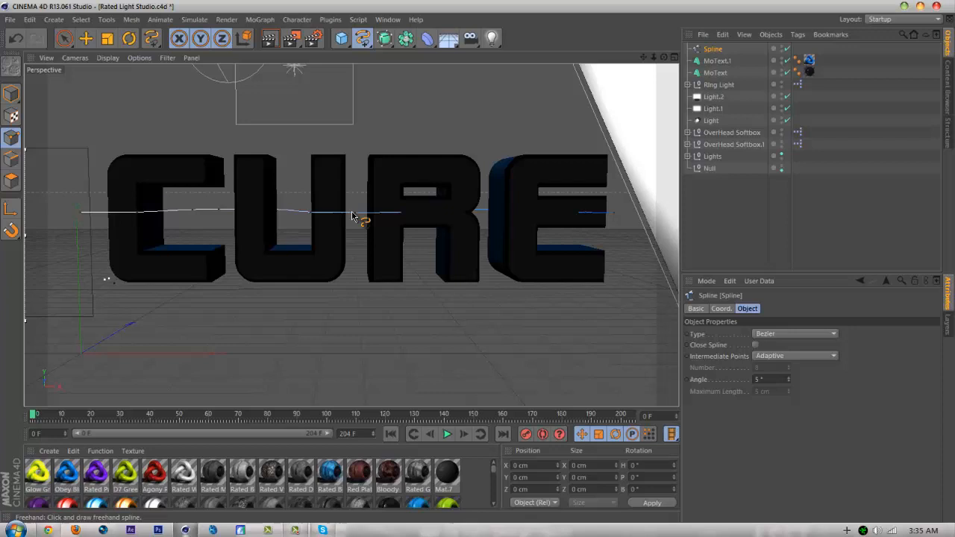
Step: Select spline points and drag them vertically so the line waves through the letters
left_click(64, 39)
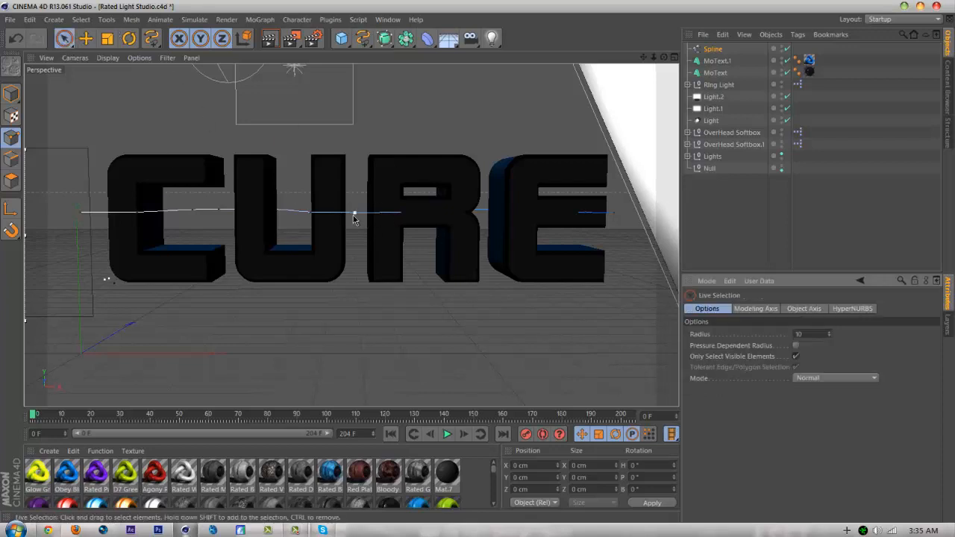
left_click(410, 216)
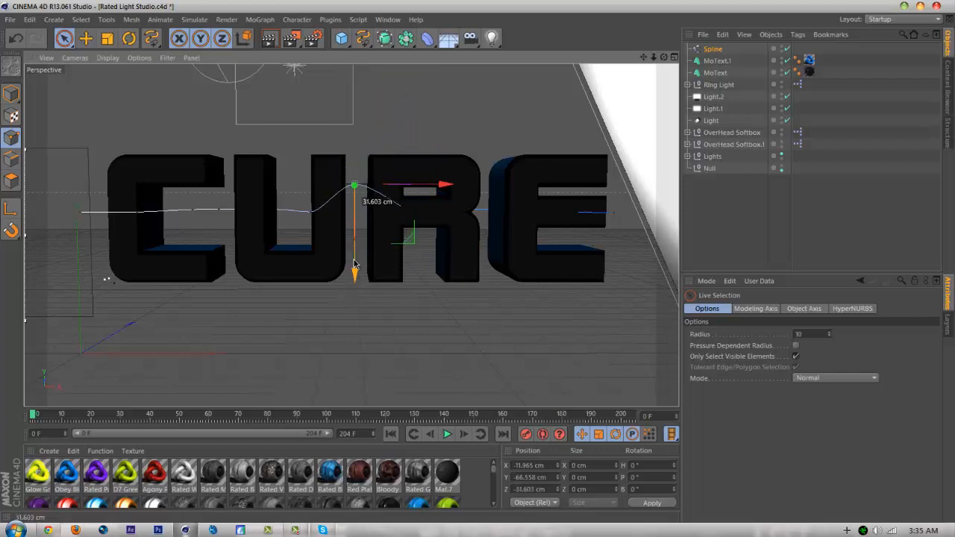
left_click_drag(355, 269, 355, 302)
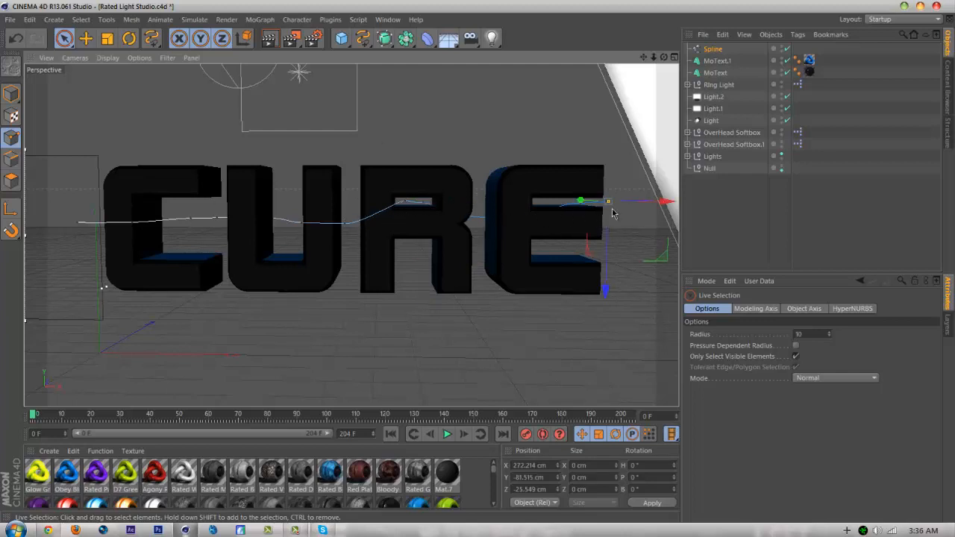
left_click(330, 20)
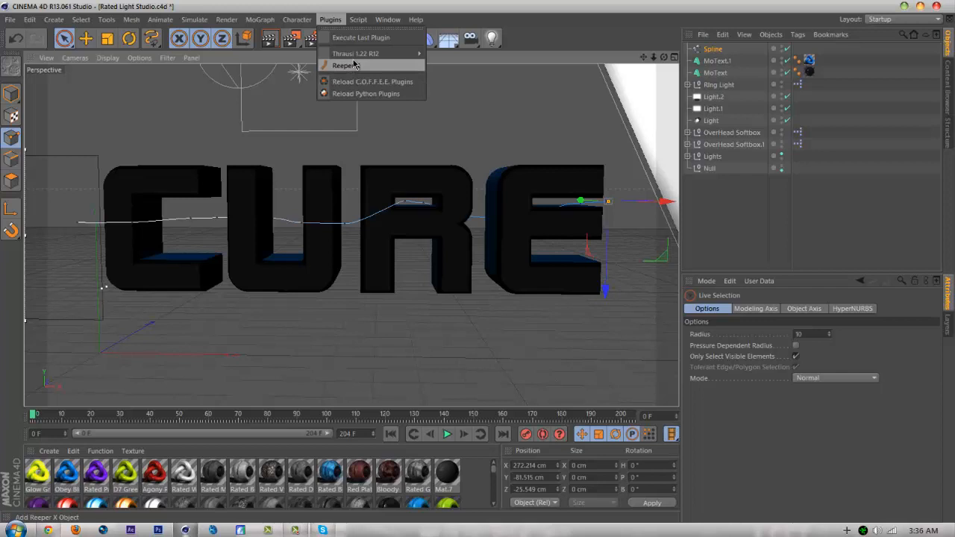
mouse_move(370, 72)
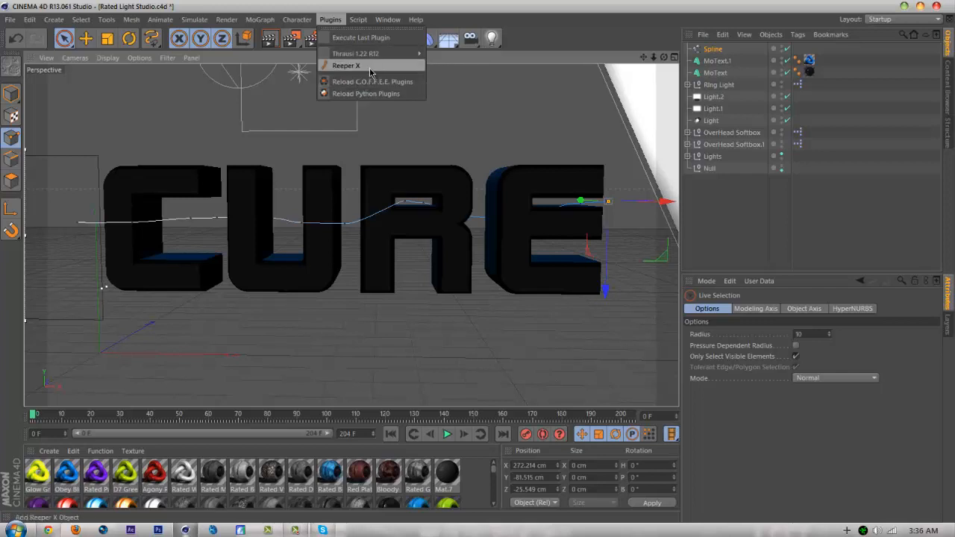
Step: Add a Reeper X object and nest the spline under it to form a rope
left_click(346, 65)
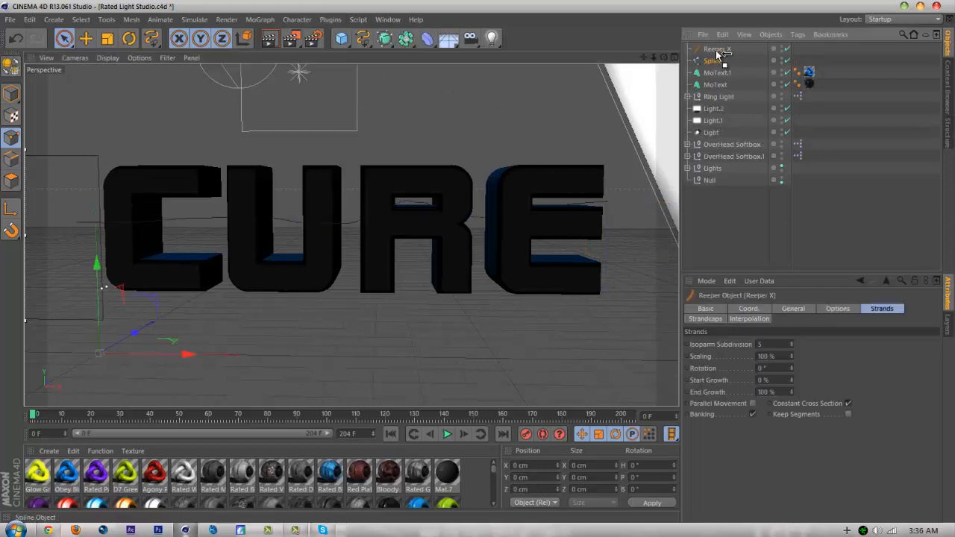
left_click(719, 60)
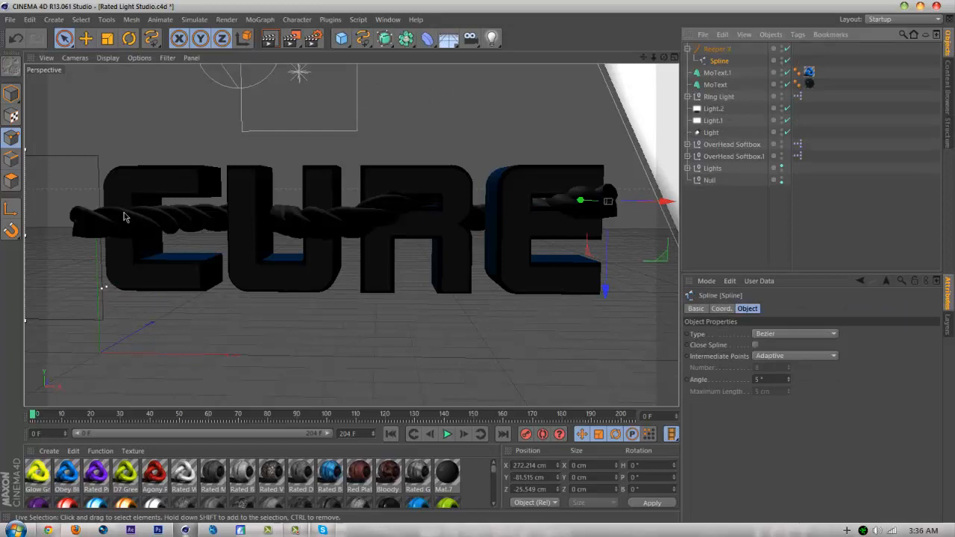
mouse_move(632, 164)
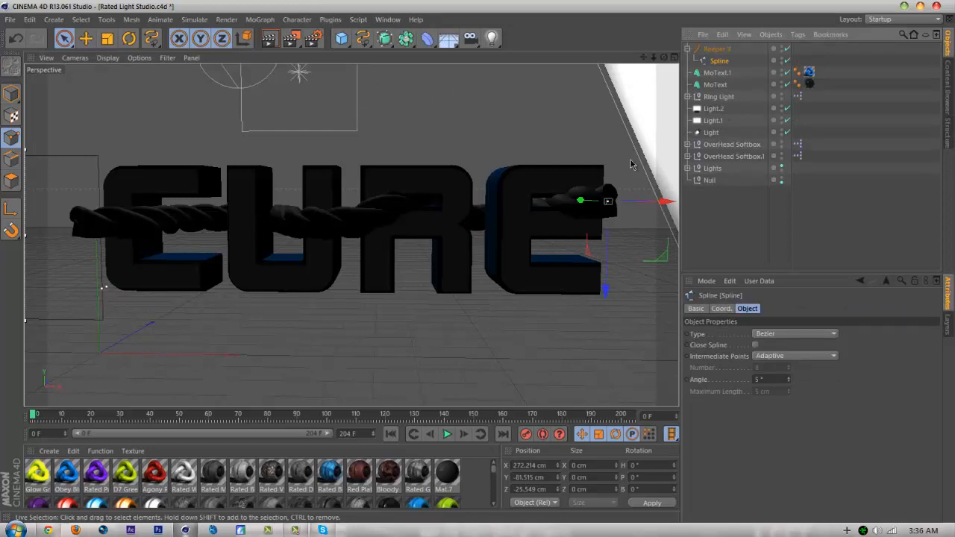
left_click(716, 48)
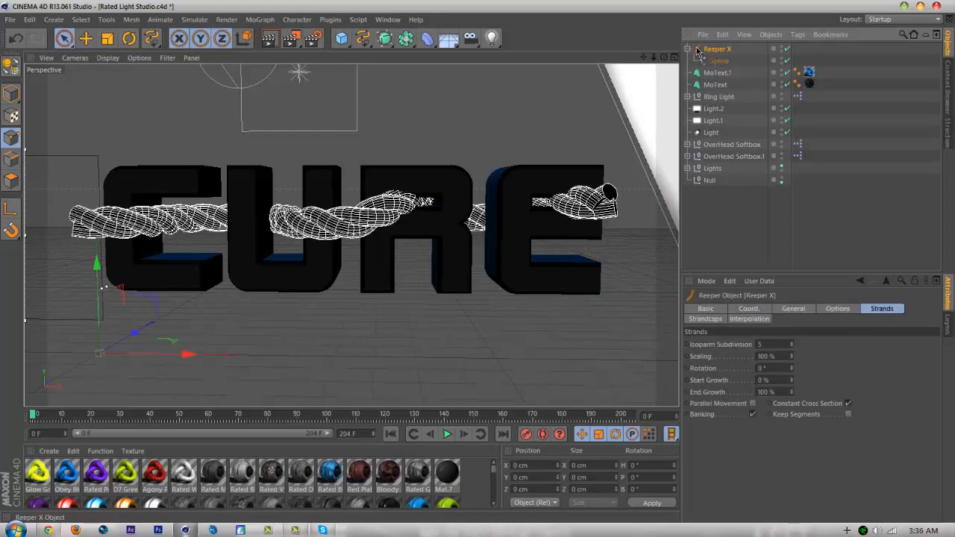
Step: Give the rope a 2 cm strand radius and 6 cm strand distance
left_click(793, 307)
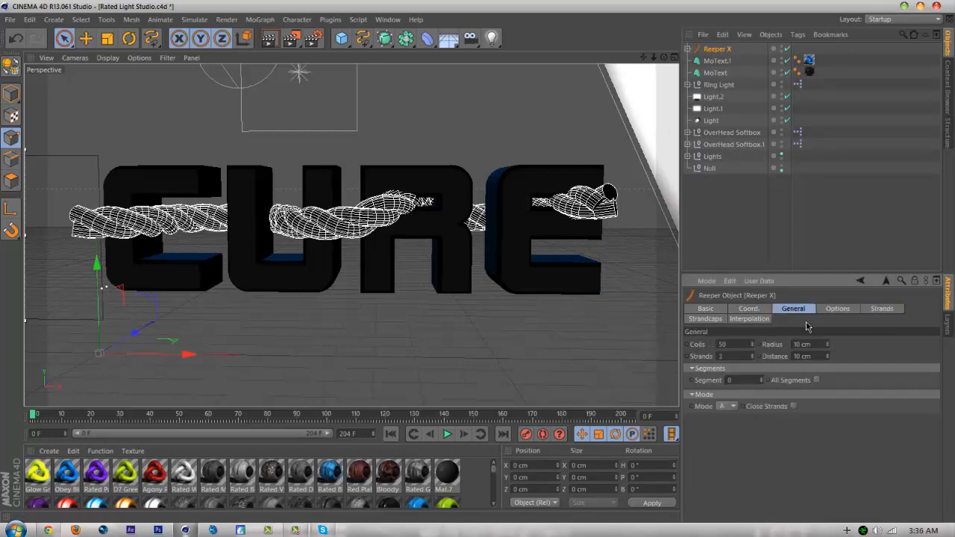
left_click(826, 343)
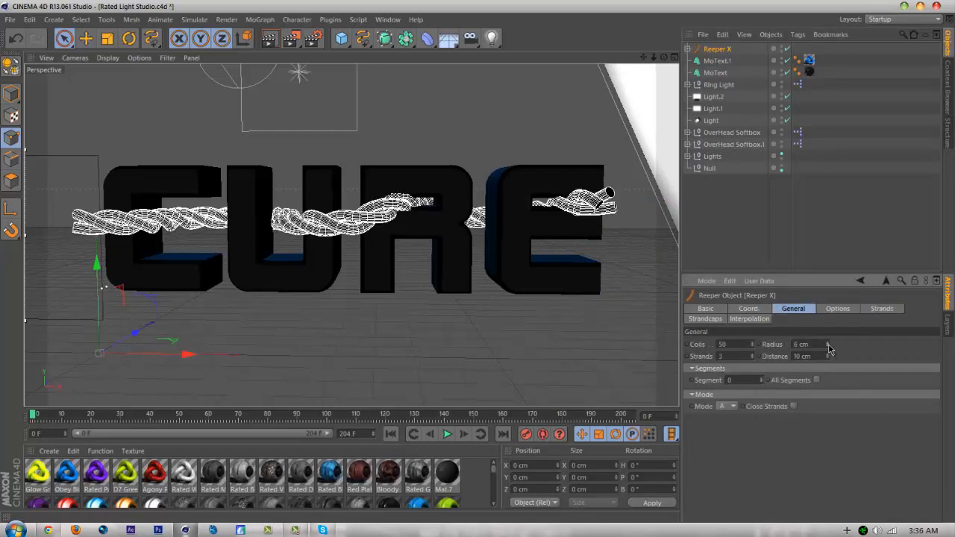
left_click(826, 347)
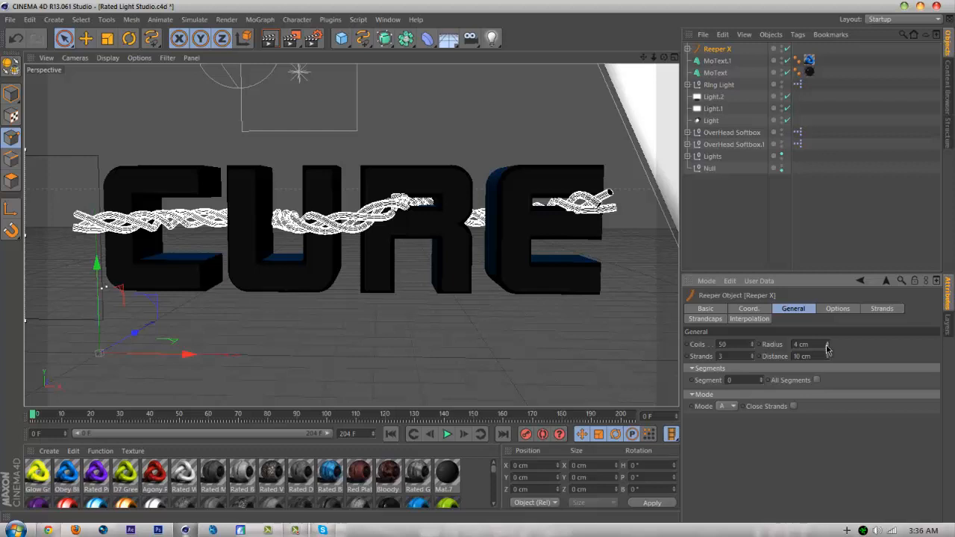
left_click(826, 343)
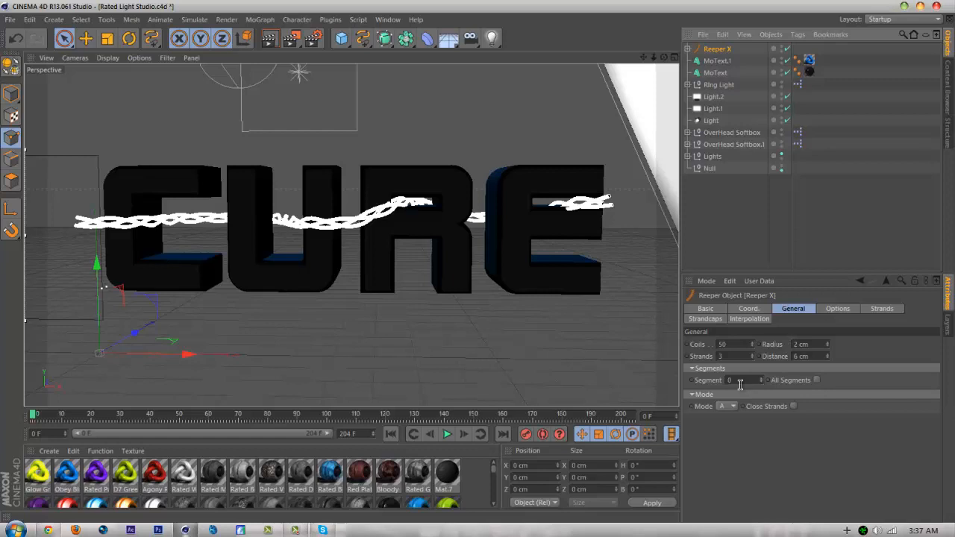
mouse_move(644, 241)
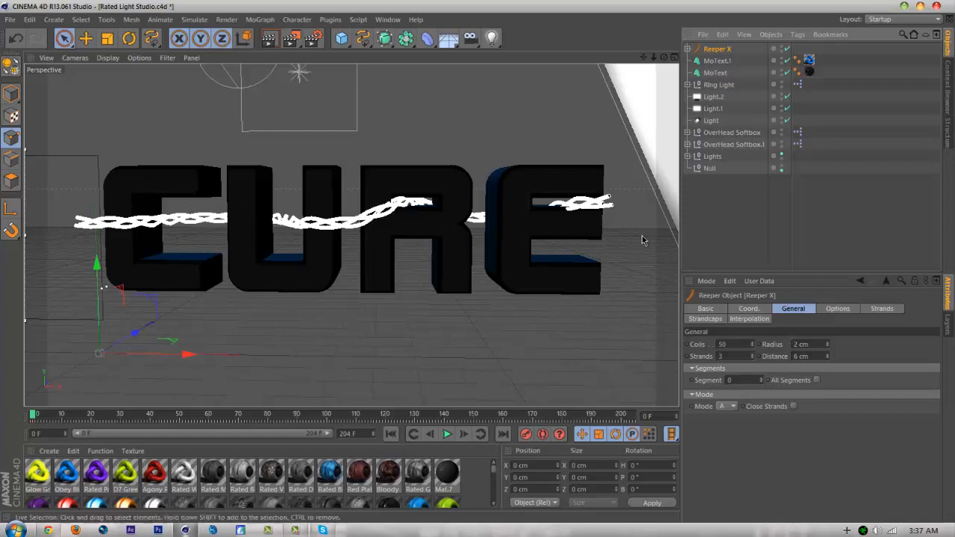
mouse_move(107, 225)
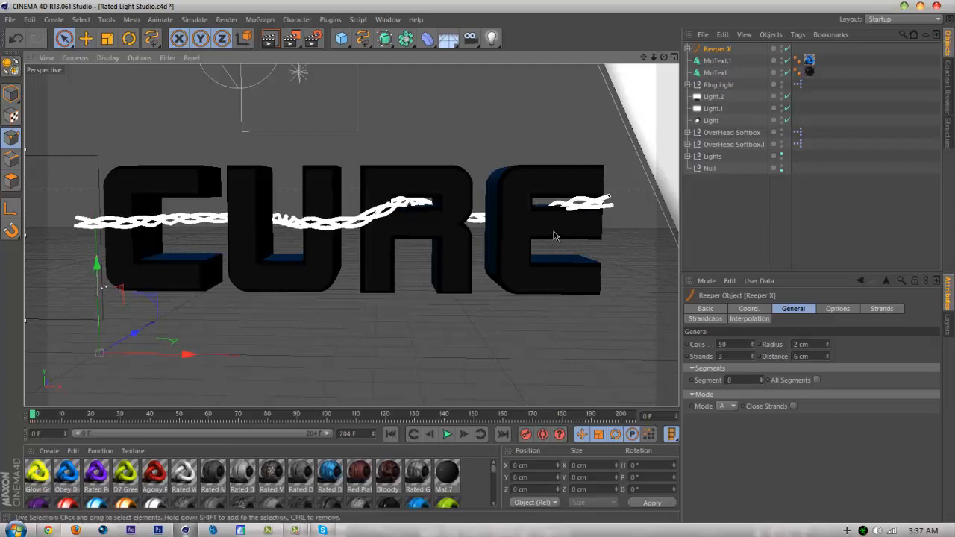
mouse_move(650, 238)
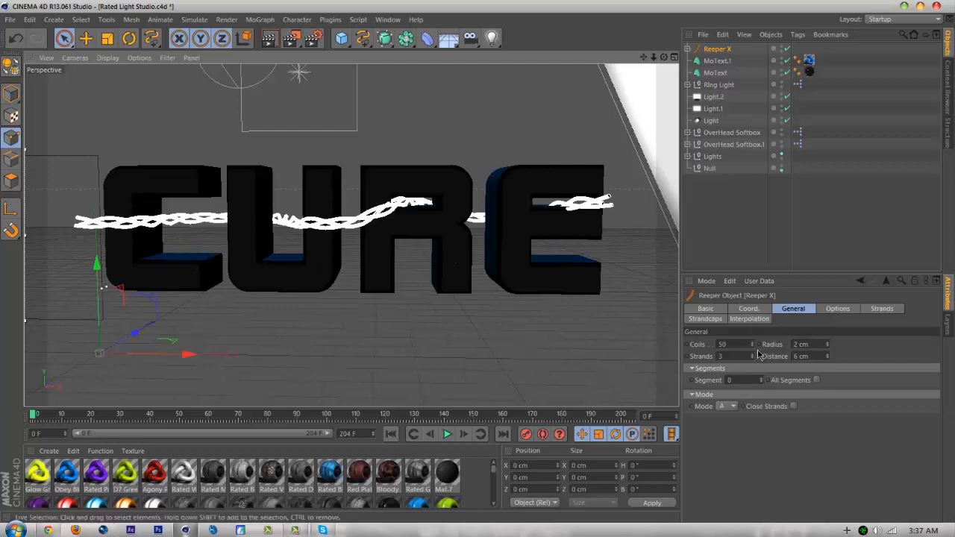
mouse_move(817, 394)
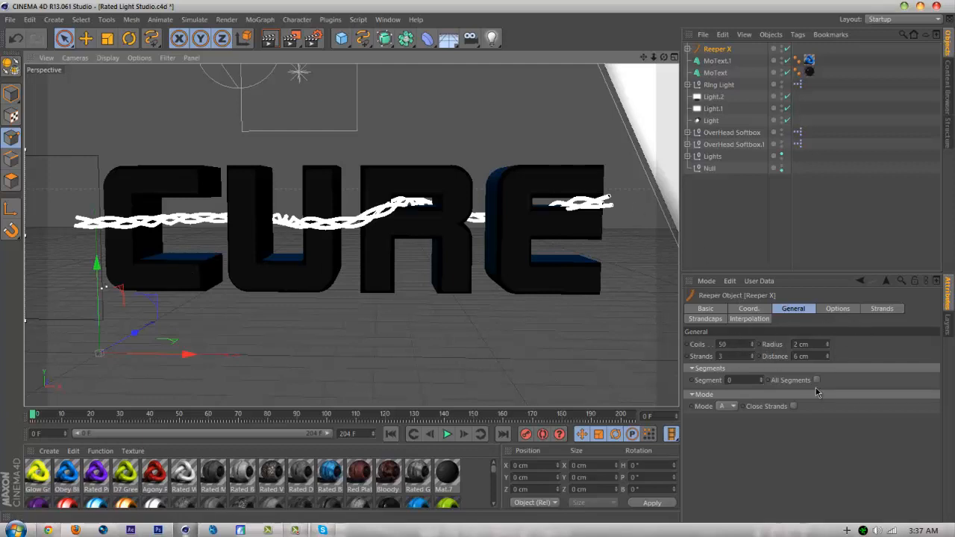
Step: Raise the rope's strand rotation to about 67% for a tighter twist
left_click(837, 307)
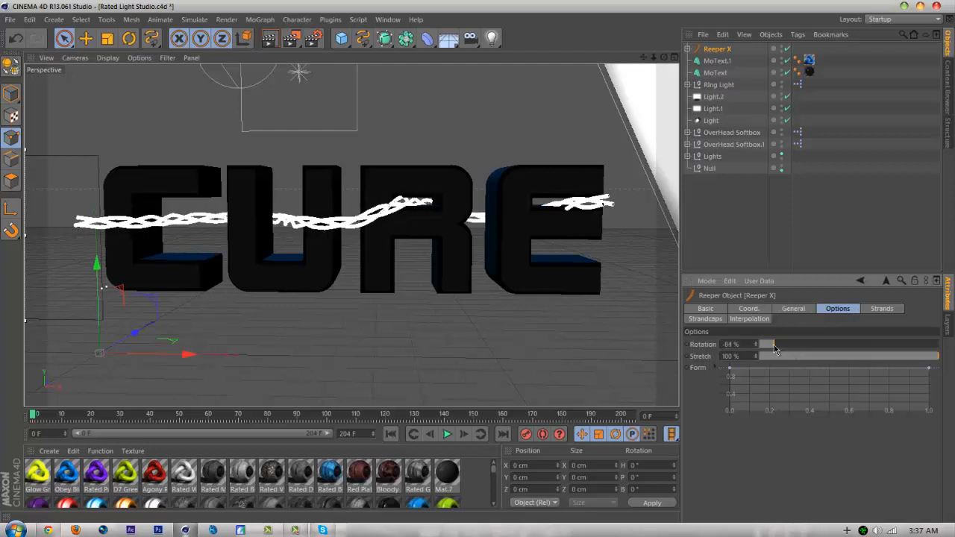
left_click_drag(773, 343, 775, 343)
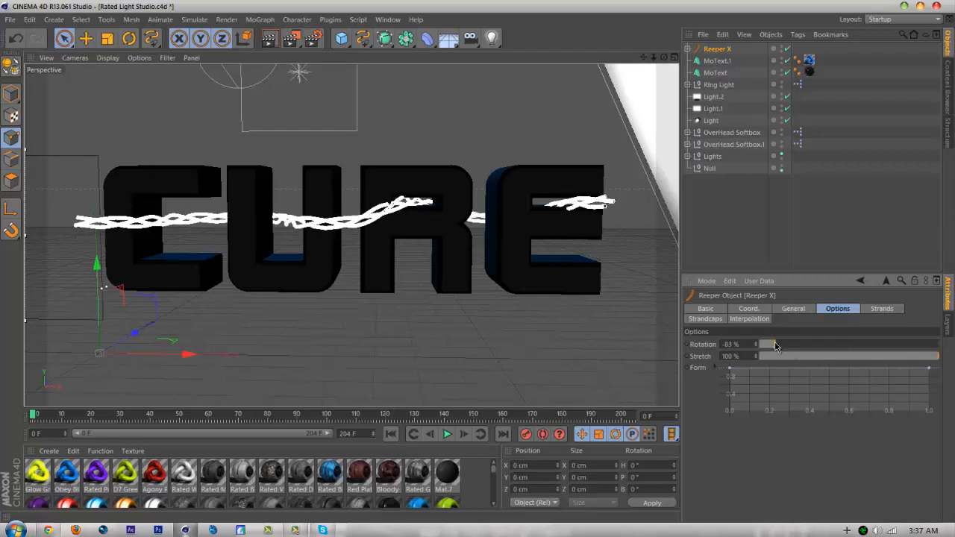
left_click_drag(755, 343, 937, 343)
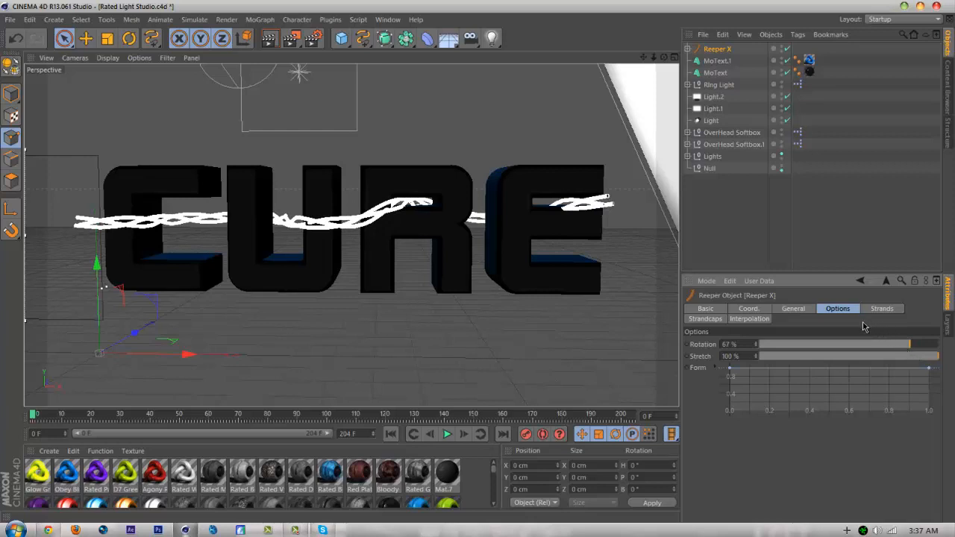
left_click(881, 308)
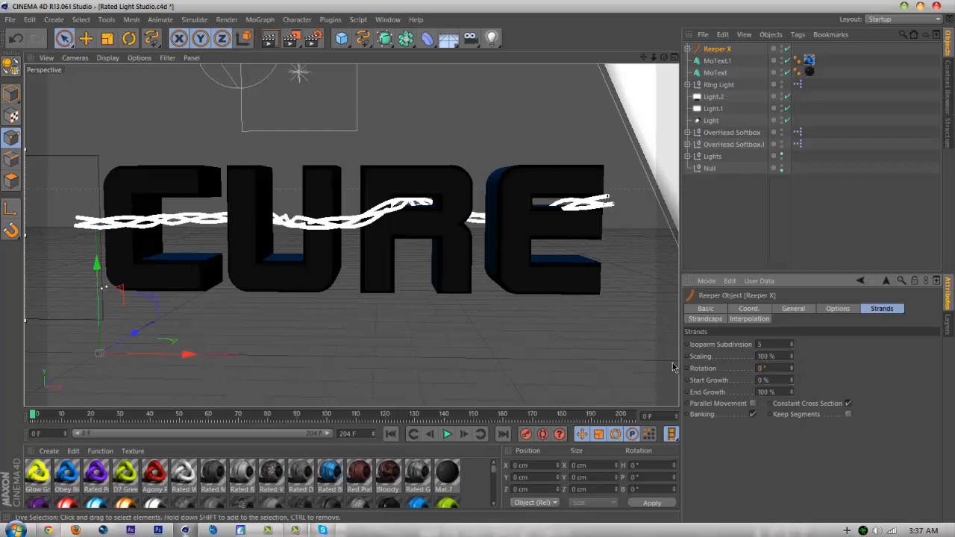
Step: Lower the strand scaling to about 97%
left_click_drag(776, 355, 790, 355)
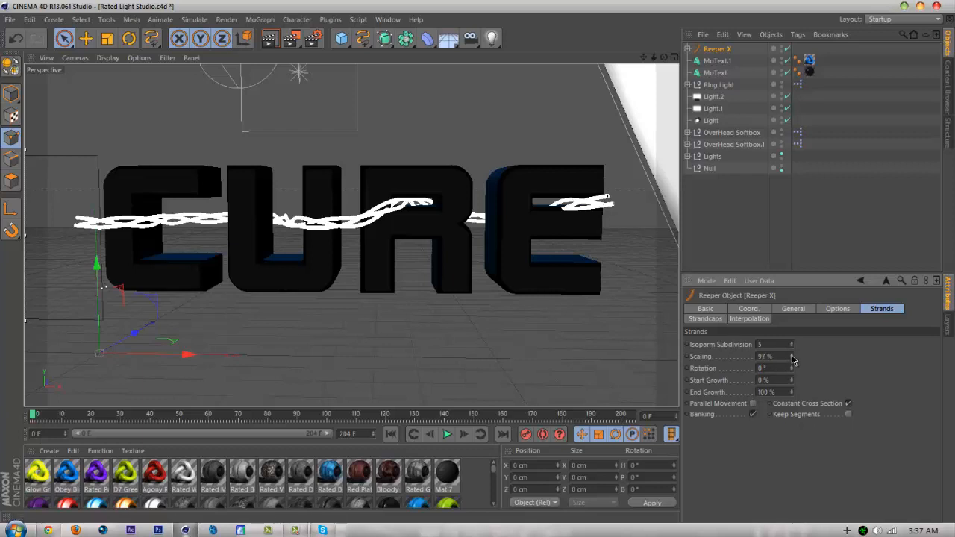